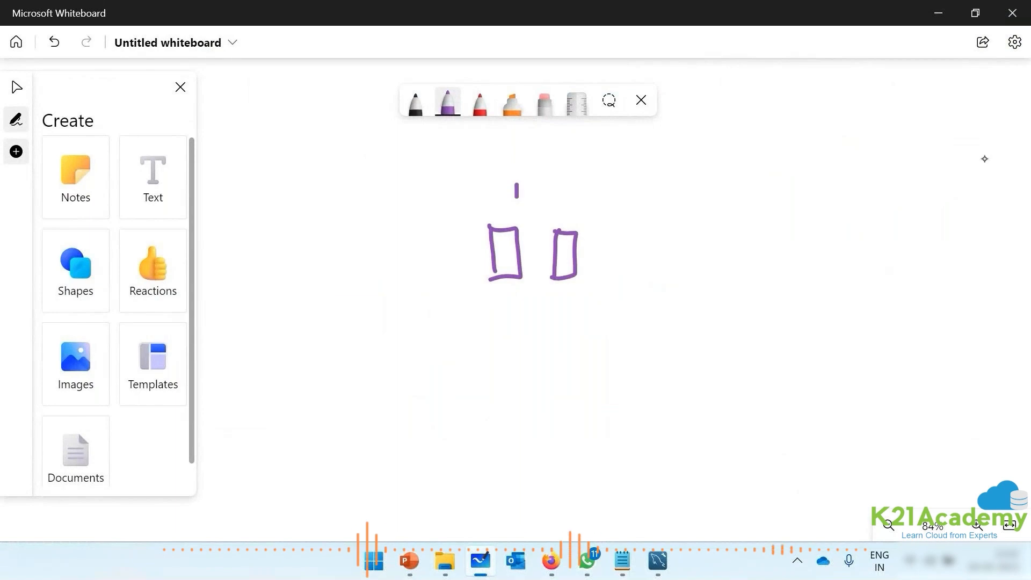
# Draw the load balancer box, a cloud and user figure, connect them to both instances, and enclose the web tier in a rectangle
pyautogui.moveTo(517, 190); pyautogui.dragTo(549, 204)
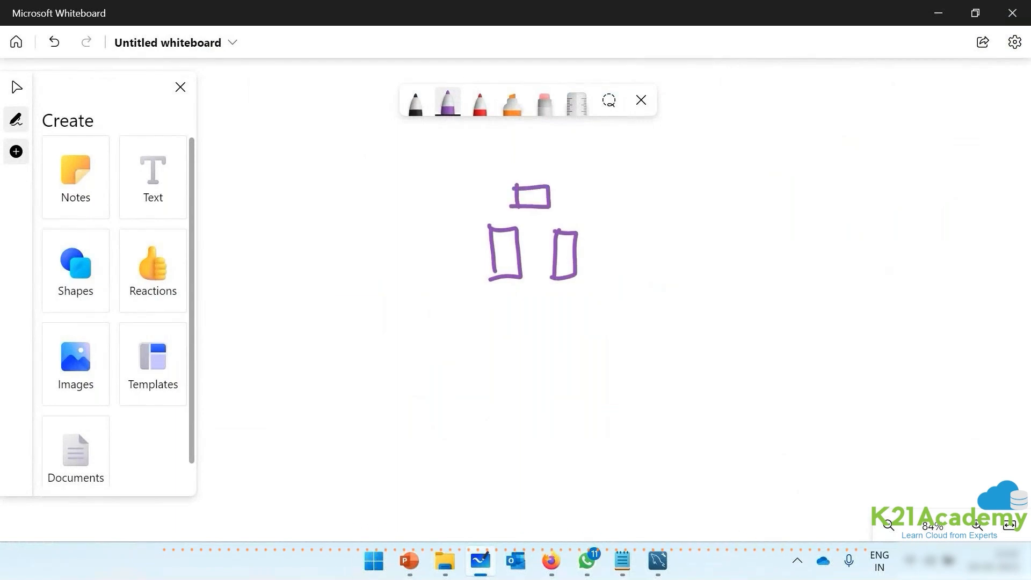
pyautogui.moveTo(539, 191); pyautogui.dragTo(793, 139)
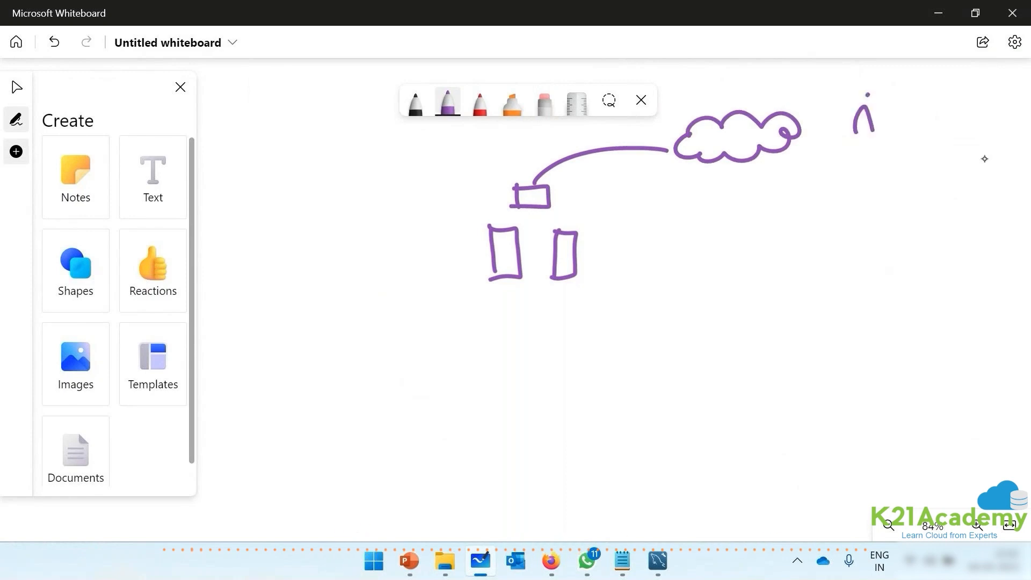
pyautogui.moveTo(790, 131); pyautogui.dragTo(868, 99)
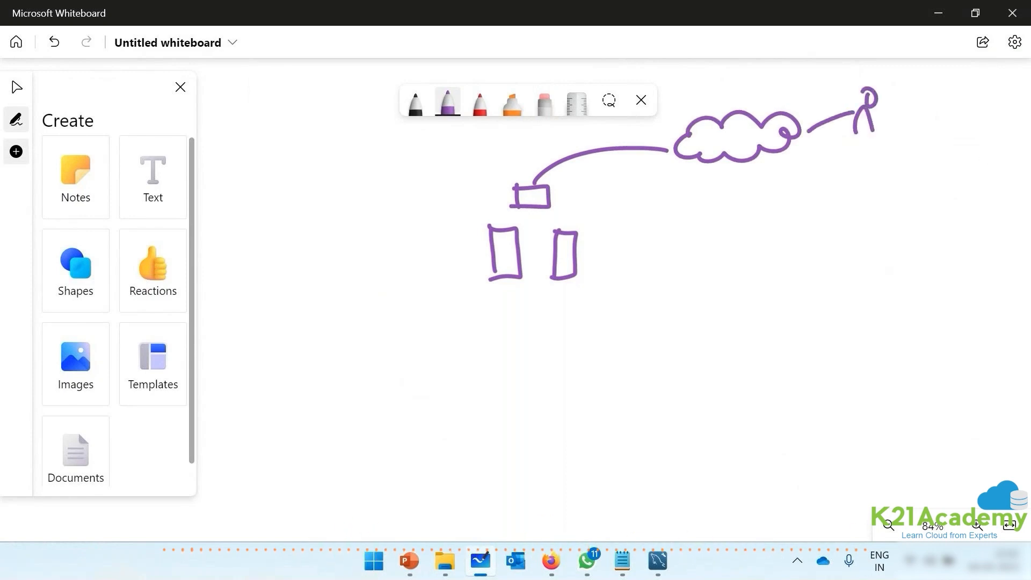
pyautogui.moveTo(434, 187); pyautogui.dragTo(435, 279)
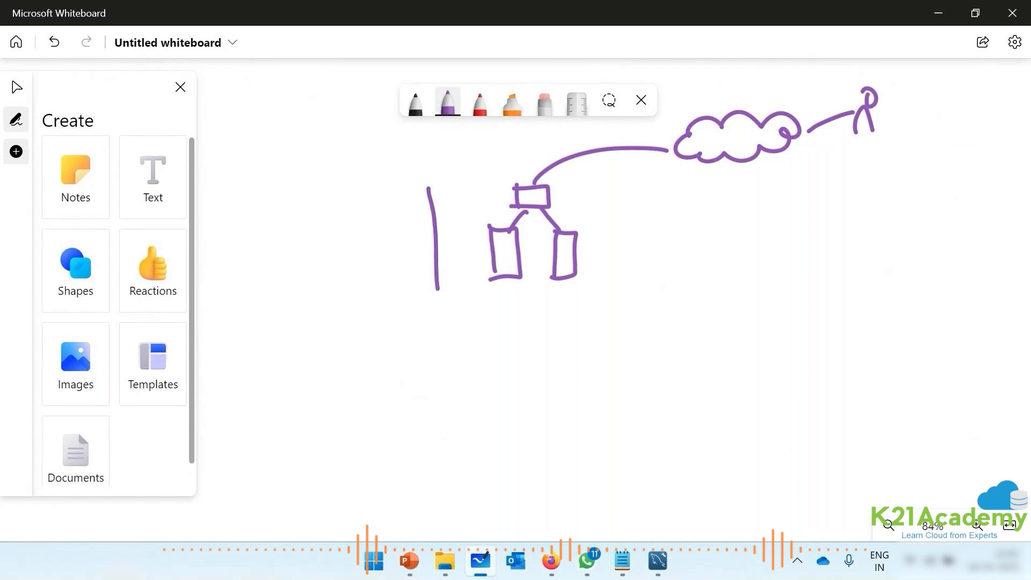
pyautogui.moveTo(424, 183); pyautogui.dragTo(664, 282)
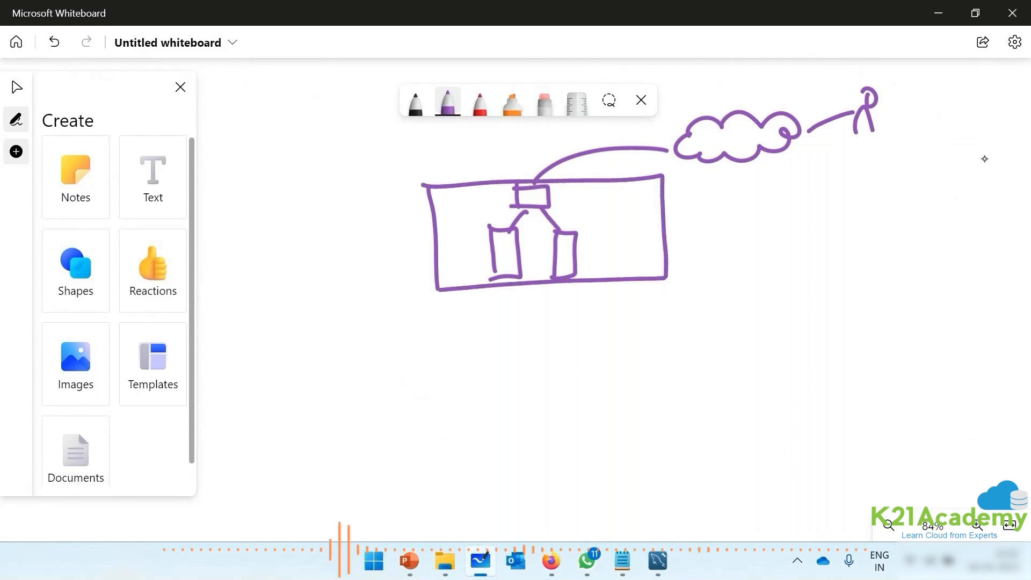
# In red ink draw the app tier box with its load balancer and instances, the database tier with a Standby box, and label Web, APP and AWS backup
pyautogui.click(479, 102)
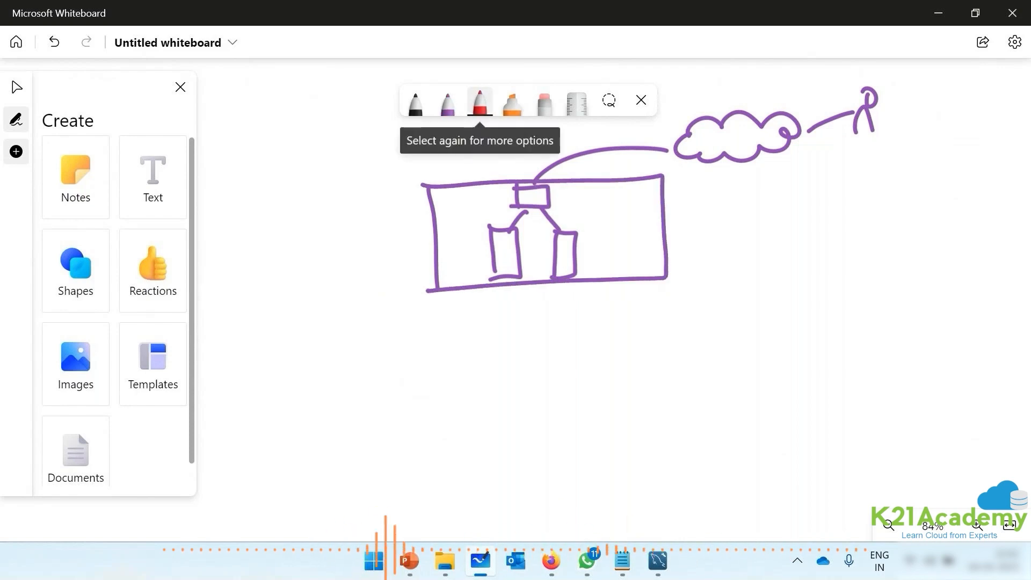
pyautogui.moveTo(440, 322); pyautogui.dragTo(681, 428)
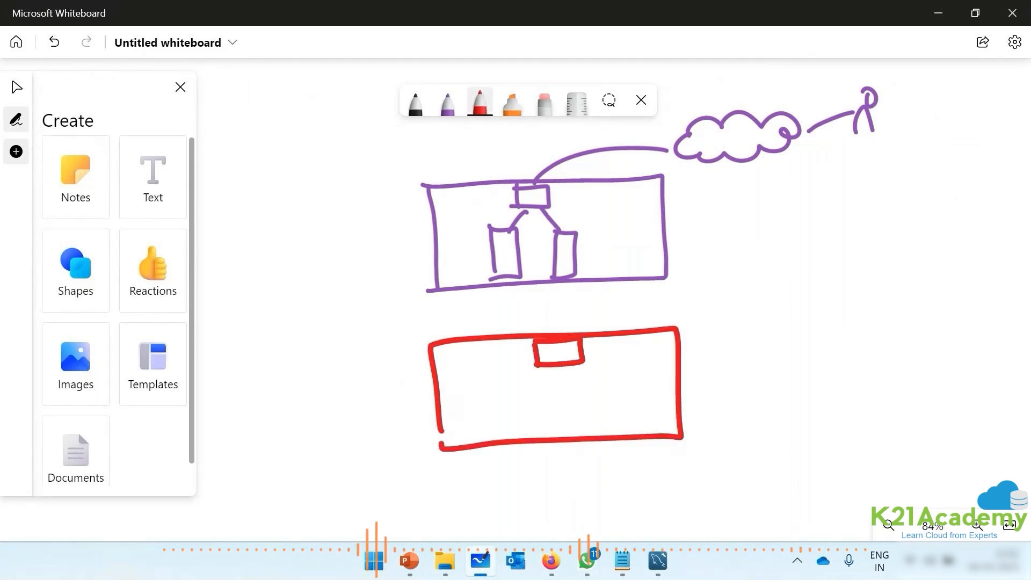
pyautogui.moveTo(566, 359); pyautogui.dragTo(490, 427)
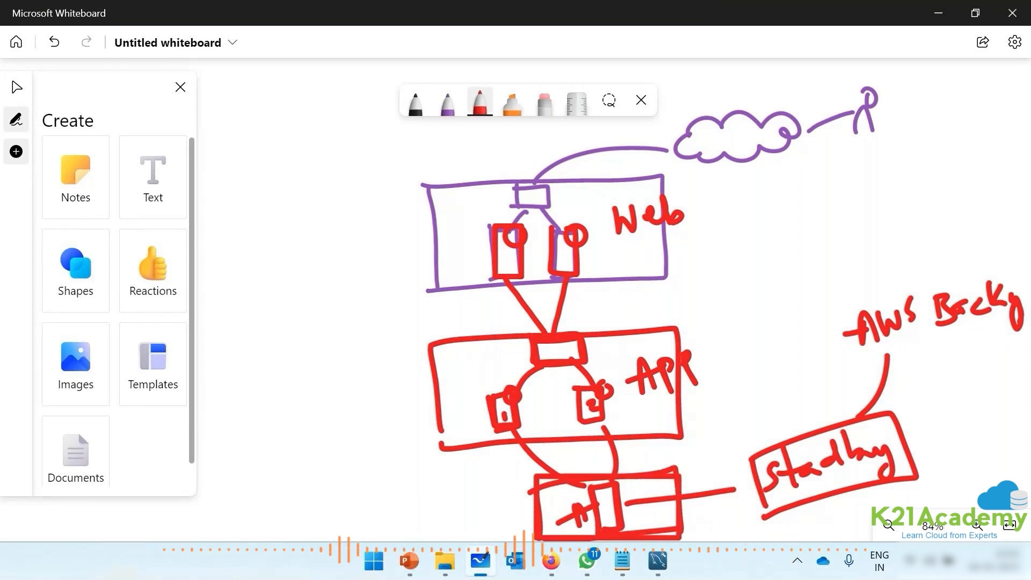
pyautogui.click(415, 102)
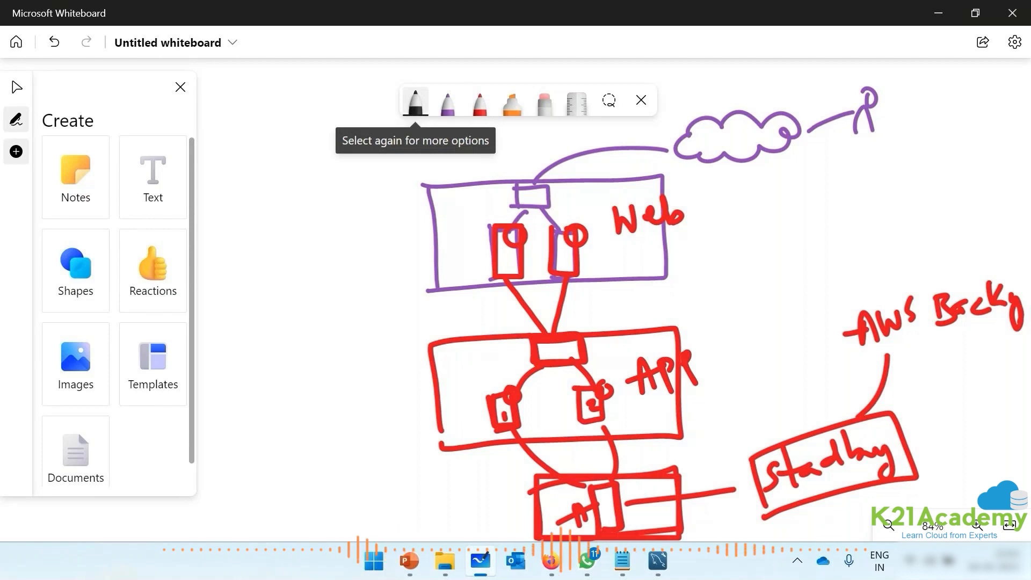
# Handwrite Api gateway beside the web tier and Lambda, Fargate and App Runner beside the app tier, with arrows and circle icons
pyautogui.moveTo(397, 258); pyautogui.dragTo(470, 255)
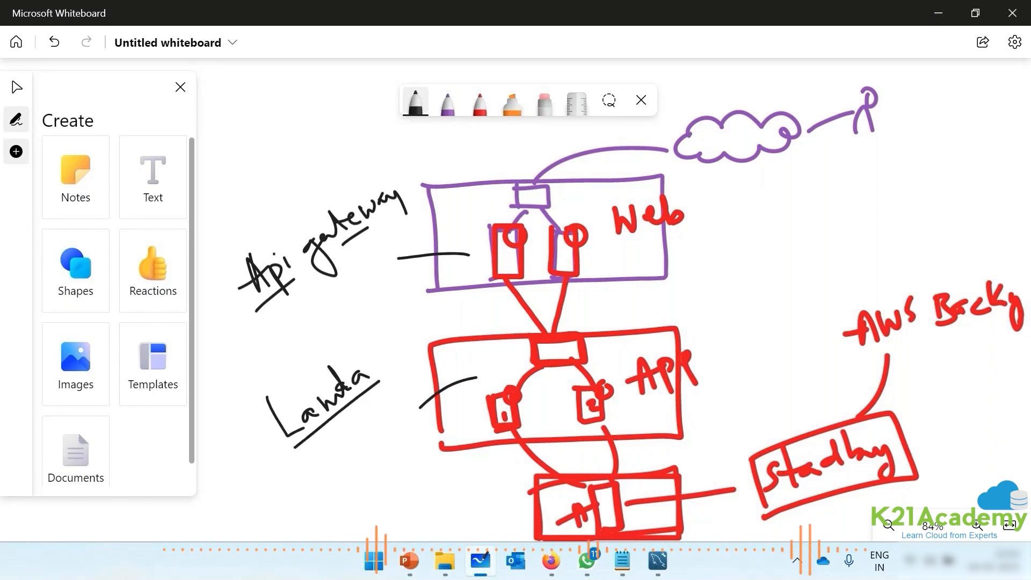
pyautogui.moveTo(292, 454); pyautogui.dragTo(310, 487)
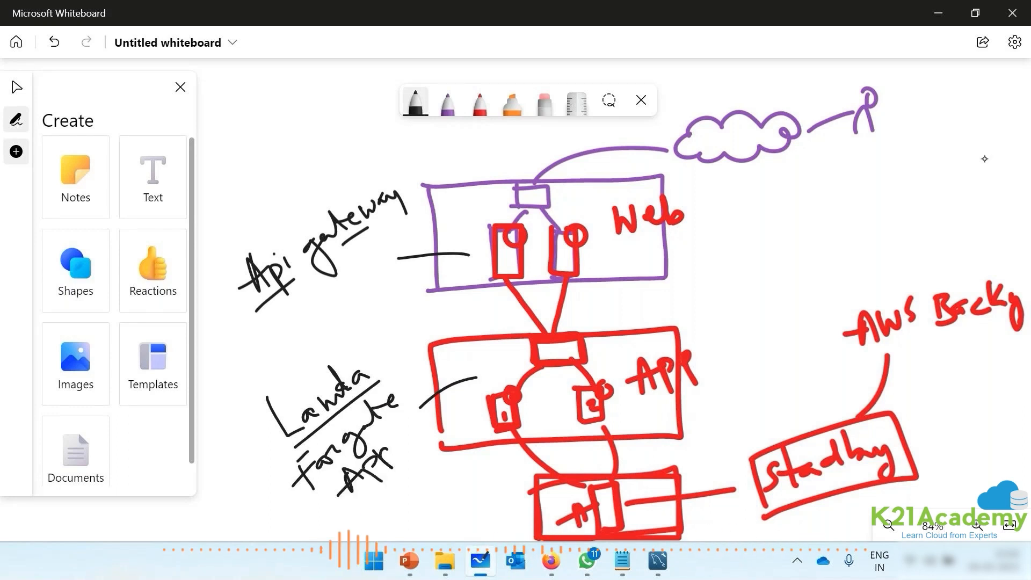
pyautogui.moveTo(414, 394); pyautogui.dragTo(467, 411)
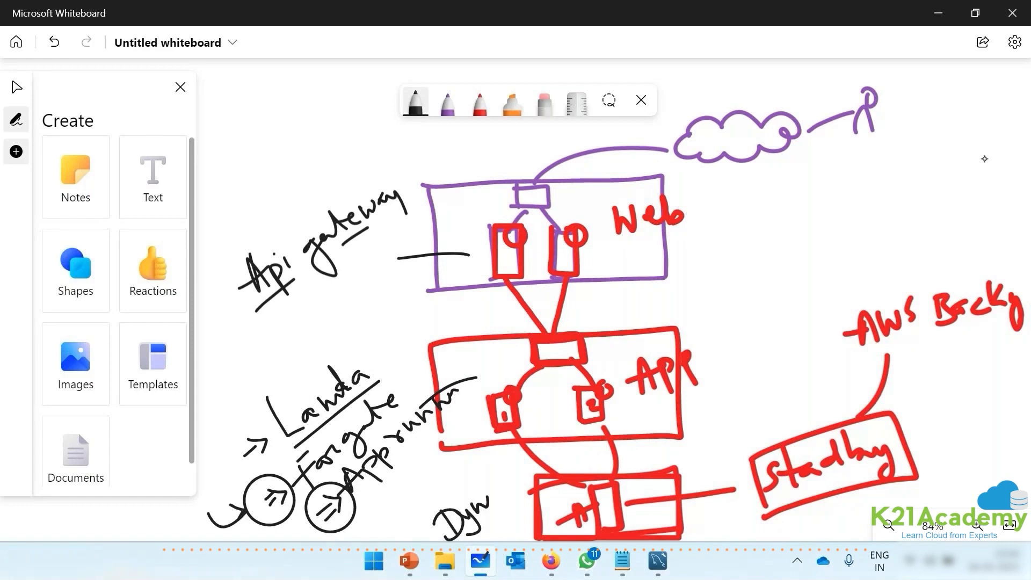
# Write DynamoDB beside the database tier and draw a long curved bracket down the right side
pyautogui.moveTo(434, 487); pyautogui.dragTo(558, 447)
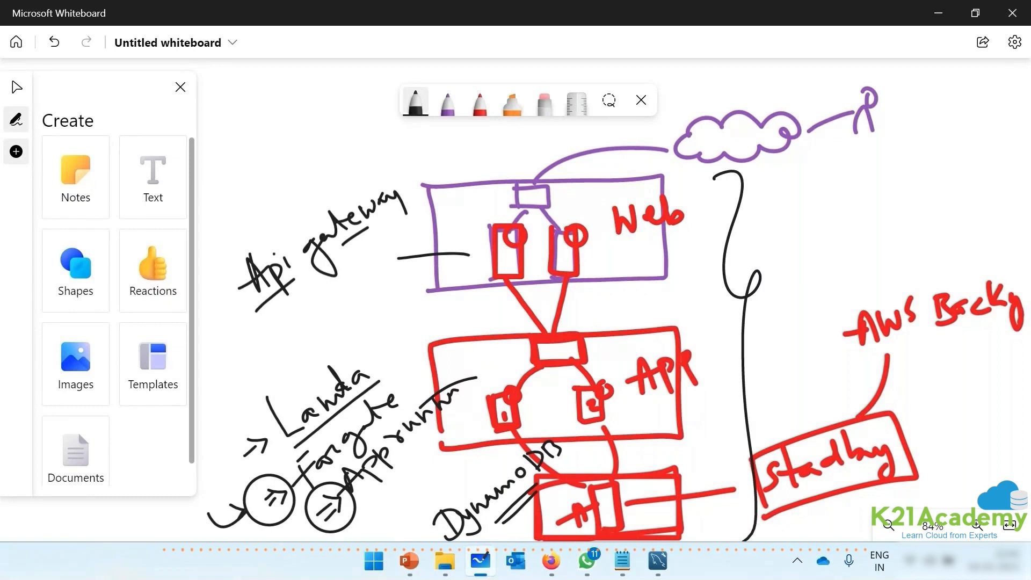
pyautogui.moveTo(408, 561)
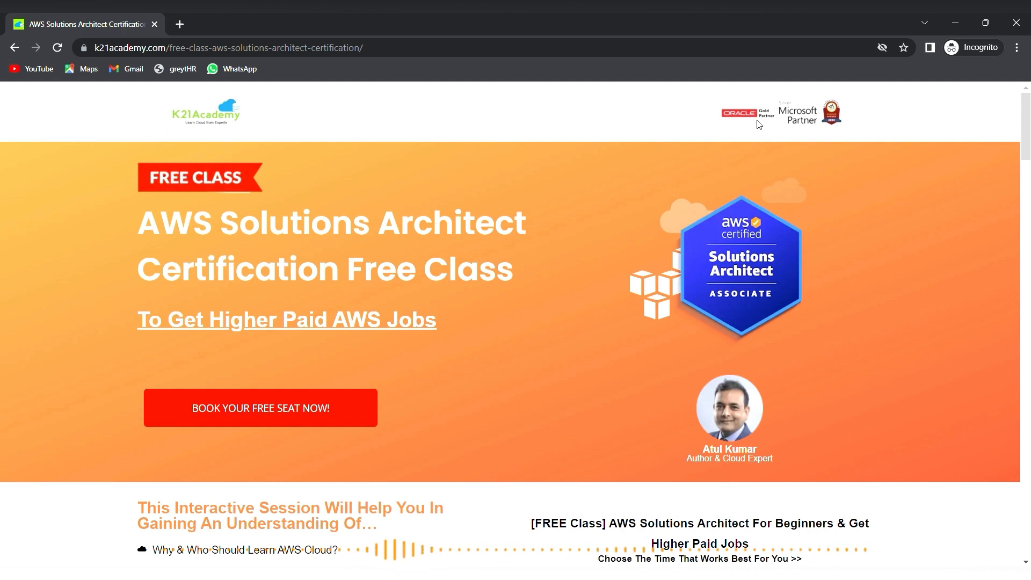
pyautogui.moveTo(754, 131)
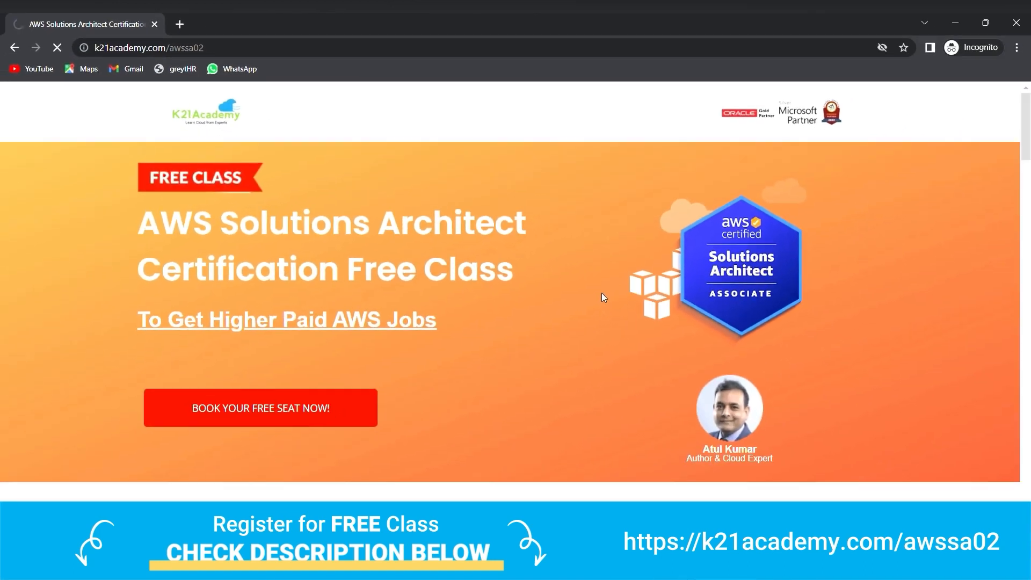
# On the K21Academy AWS Solutions Architect free class page, choose BOOK YOUR FREE SEAT NOW!
pyautogui.click(260, 408)
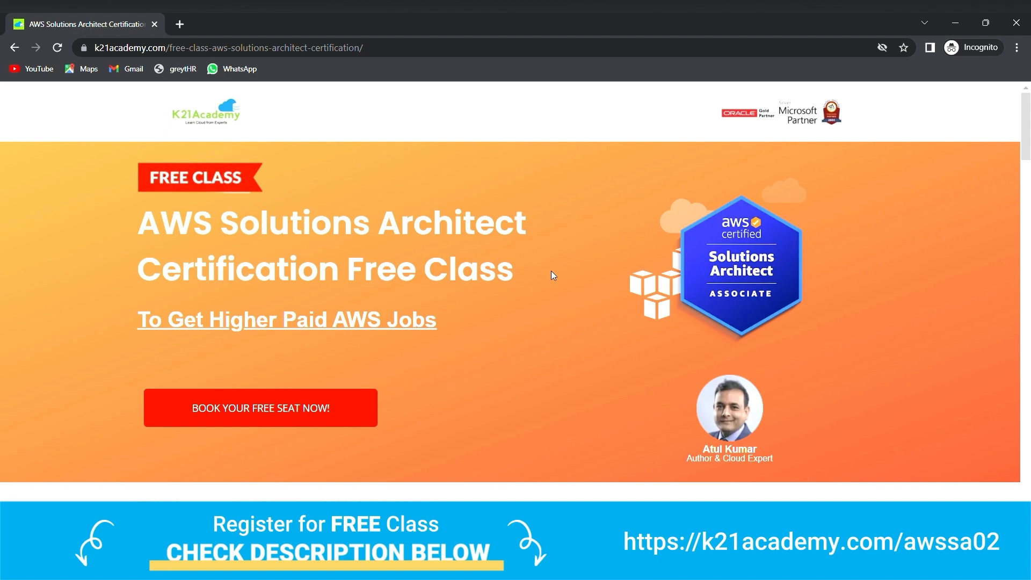
pyautogui.click(260, 408)
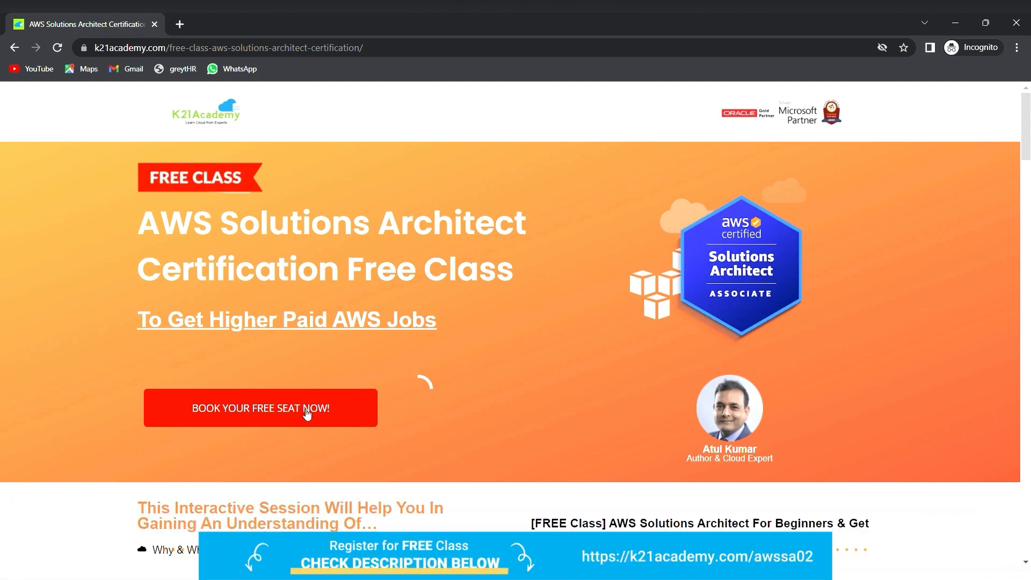
# Fill in the reservation form and submit it to reach the congratulations page confirming the reserved seat
pyautogui.click(260, 408)
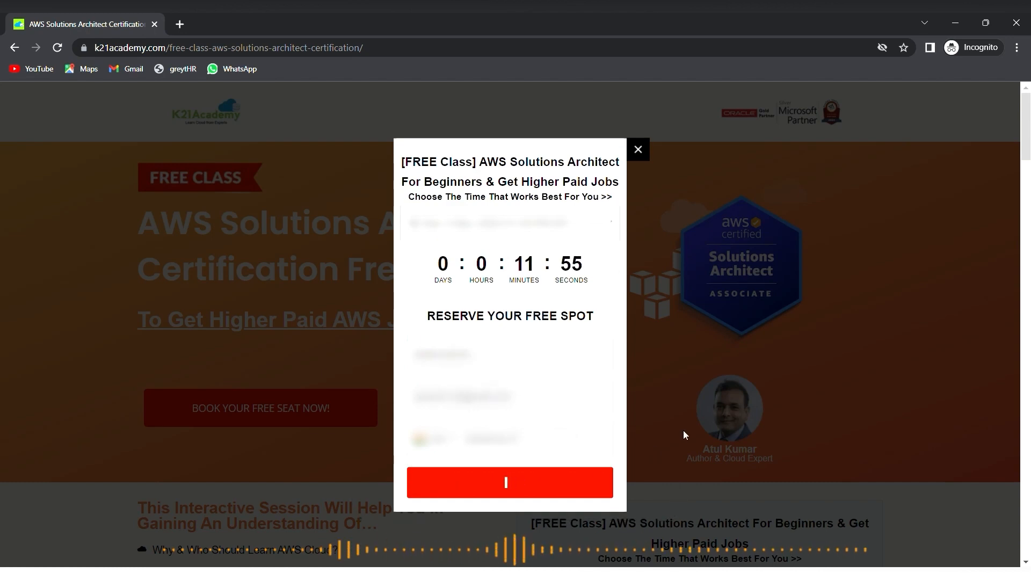
pyautogui.click(509, 482)
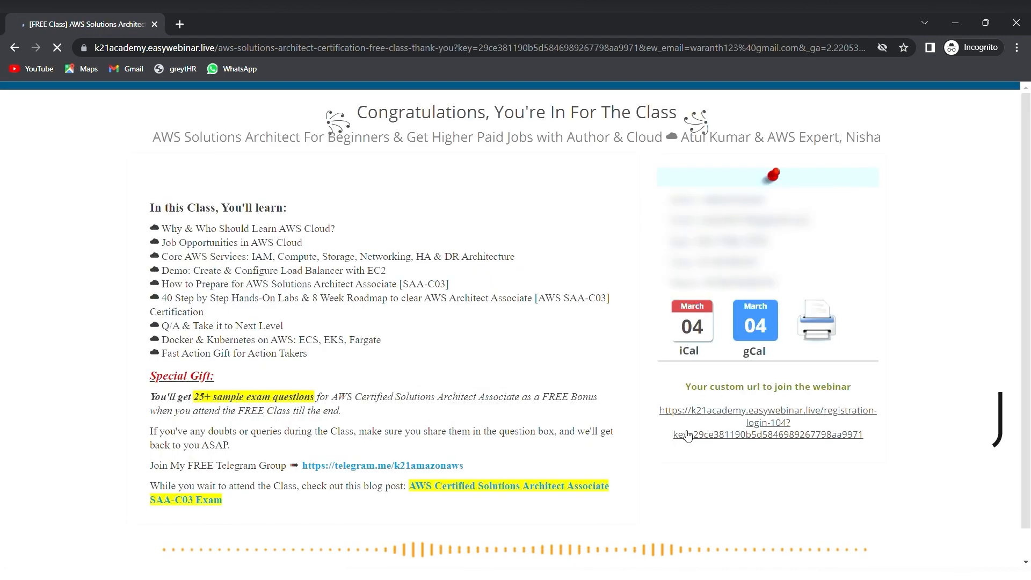